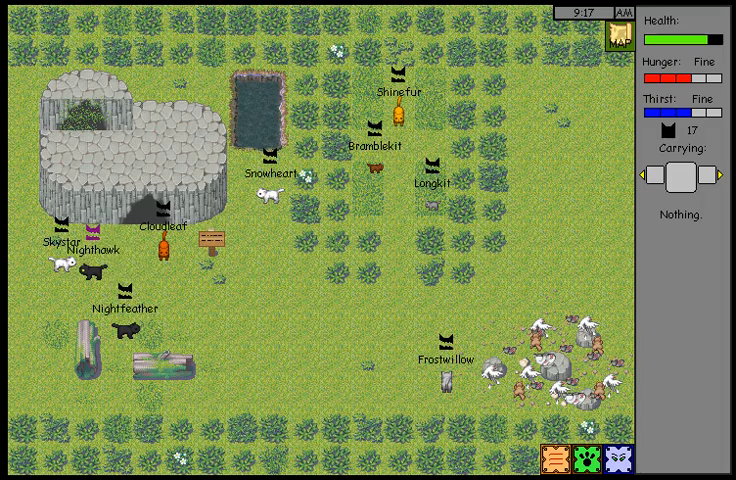
# Click in the game window and press Backspace to reach Skystar's greeting.
pyautogui.click(55, 262)
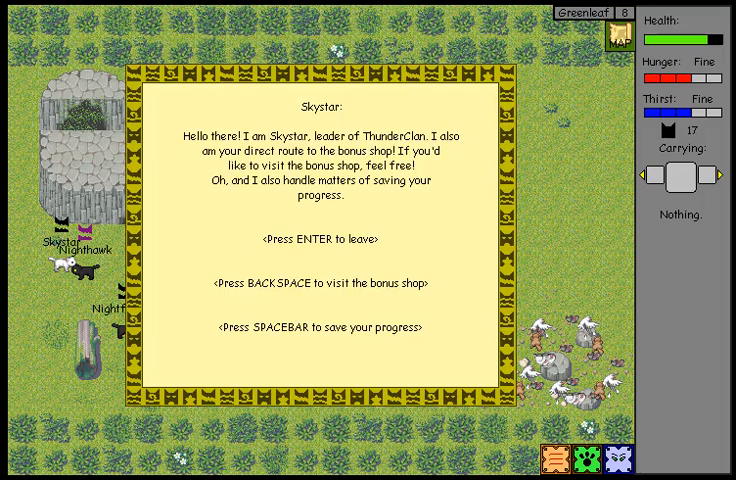
pyautogui.press('backspace')
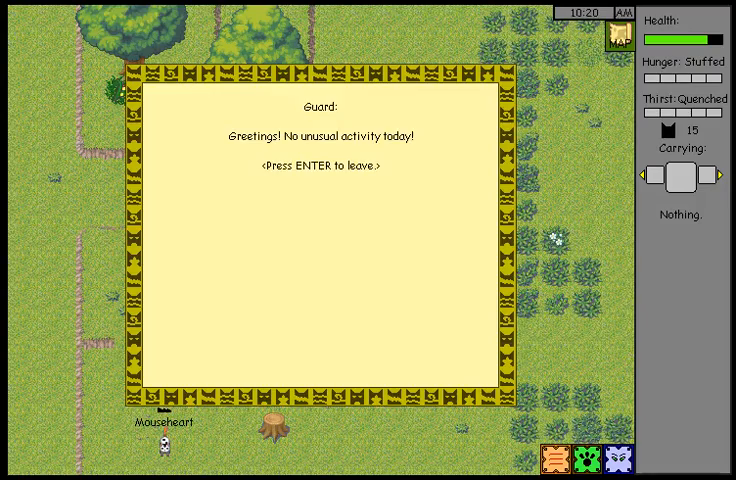
# Hear the guard's report of no suspicious activity, then close the dialog.
pyautogui.press('enter')
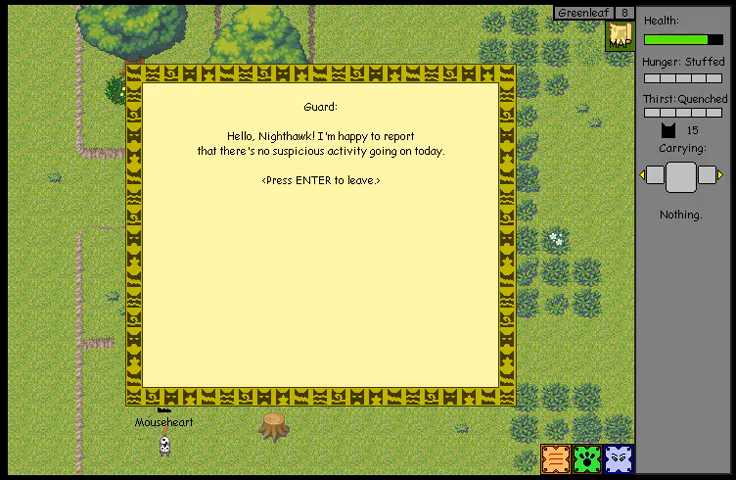
pyautogui.press('enter')
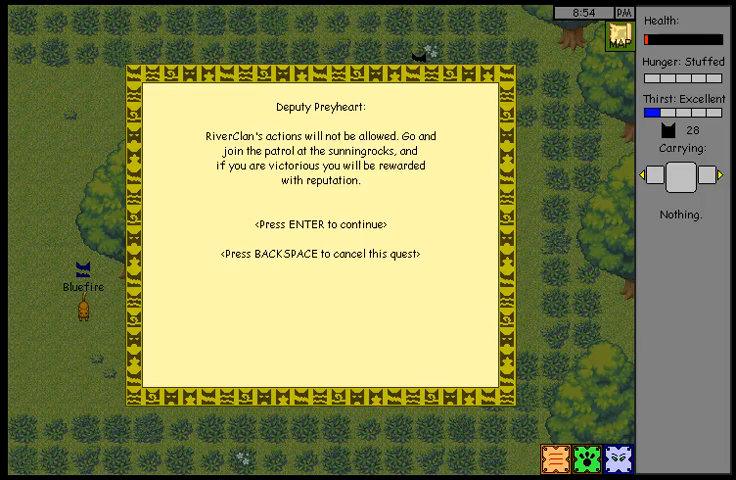
# Accept Deputy Preyheart's sunningrocks patrol quest against RiverClan.
pyautogui.press('enter')
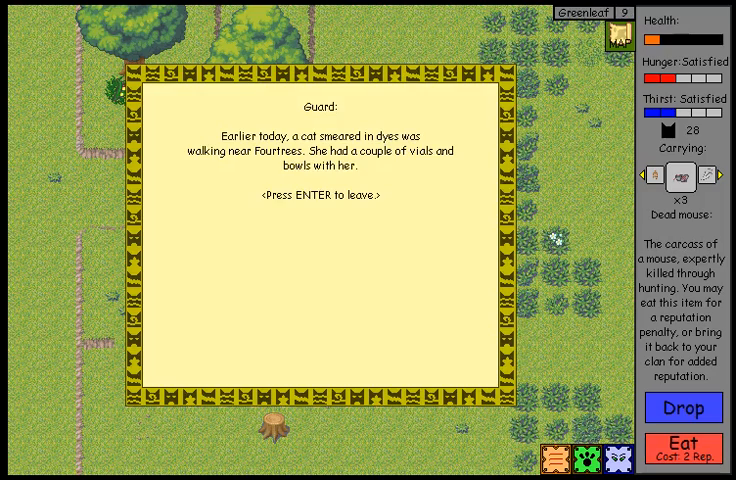
# End the guard's report about the dye-smeared cat near Fourtrees.
pyautogui.press('enter')
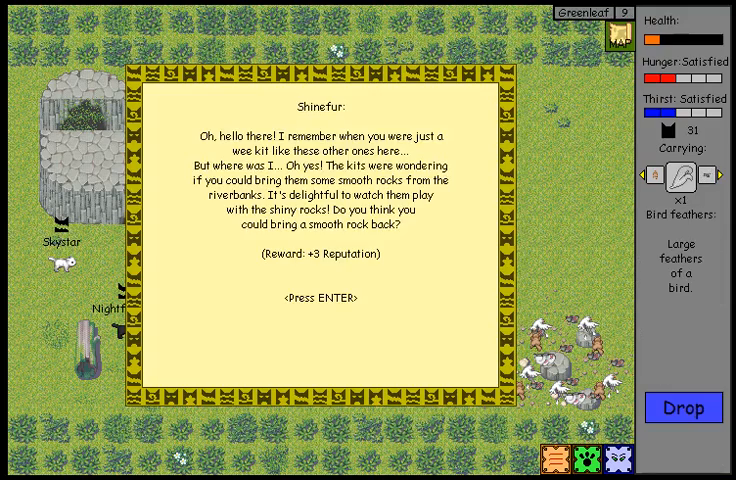
# Accept Shinefur's +3 quest for smooth riverbank rocks.
pyautogui.press('enter')
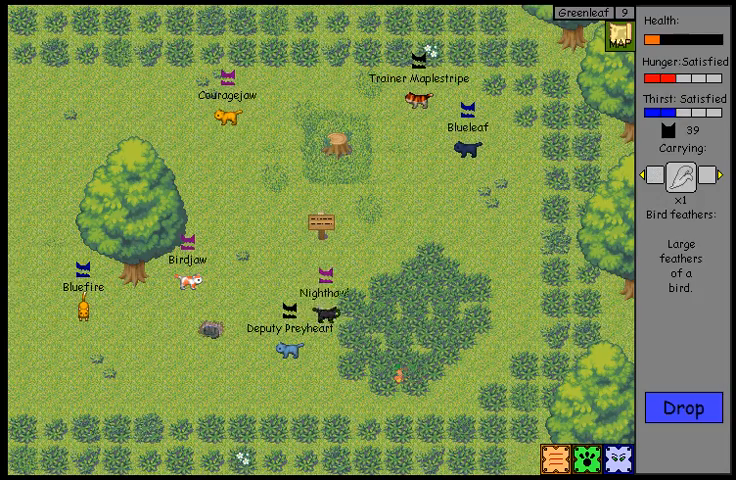
# Drop the carried bird feathers beside Trainer Maplestripe.
pyautogui.click(683, 408)
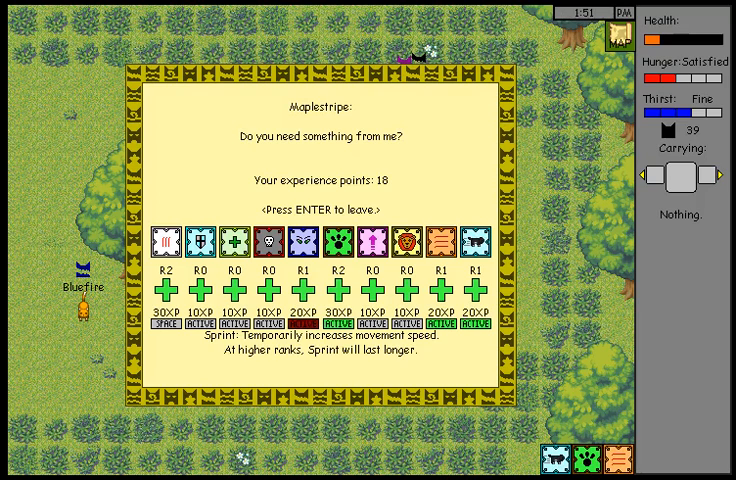
# Review Maplestripe's skill ranks and 18 experience points, then leave training.
pyautogui.press('enter')
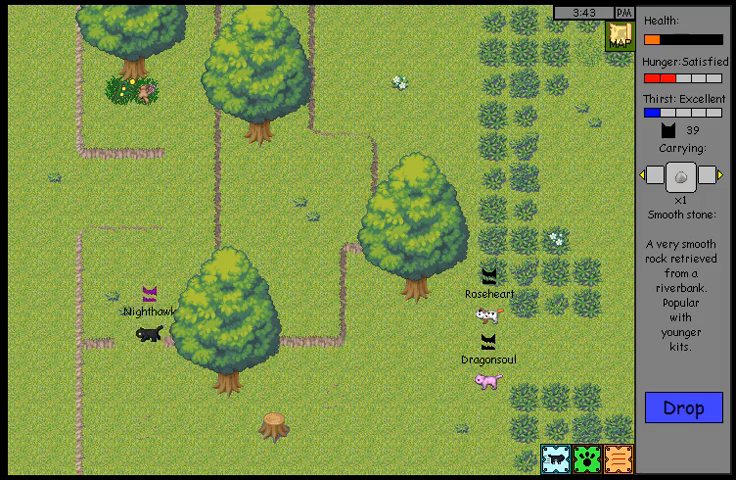
# Pick up one smooth stone in the riverbank woods.
pyautogui.click(683, 408)
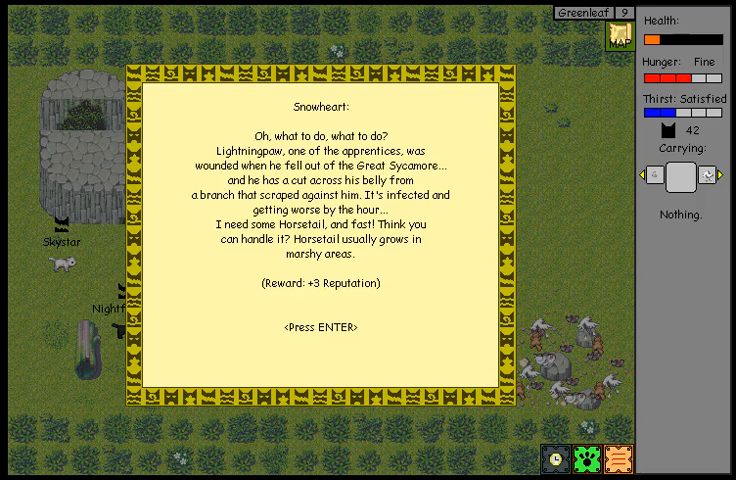
# Skip Snowheart's Horsetail request, deliver smooth stones to Shinefur, dismiss her ring request.
pyautogui.press('enter')
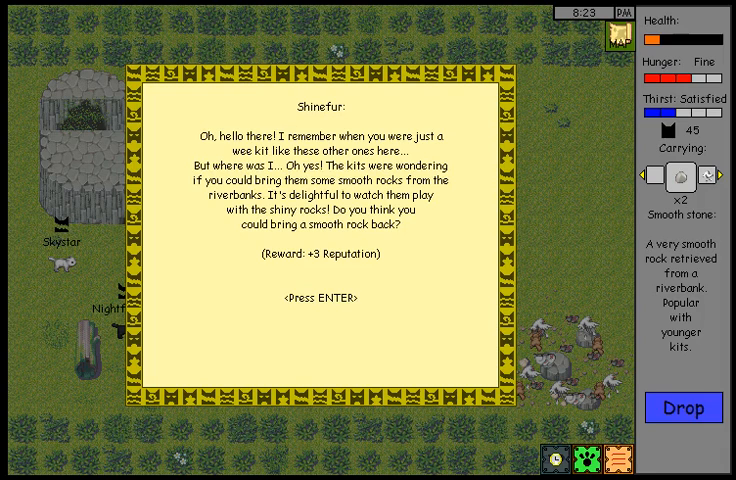
pyautogui.press('enter')
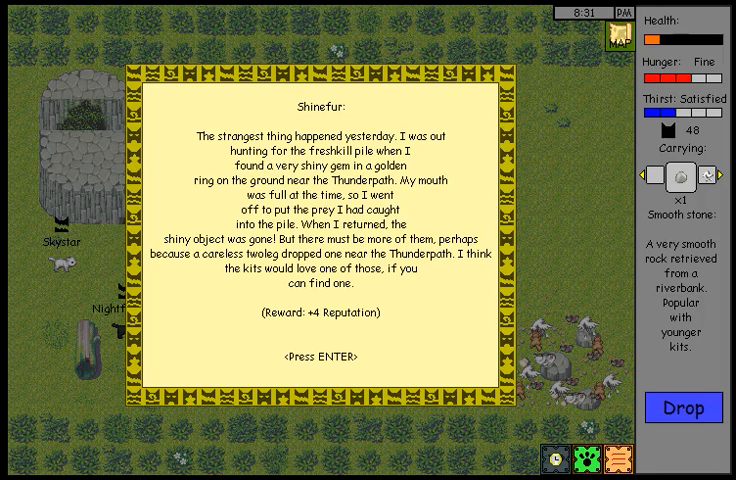
pyautogui.press('enter')
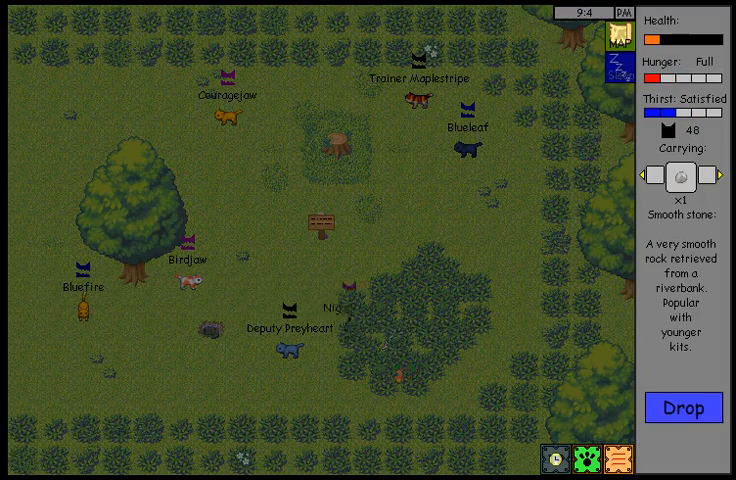
# Walk through the bare-tree forest carrying the horsetail plant.
pyautogui.click(683, 408)
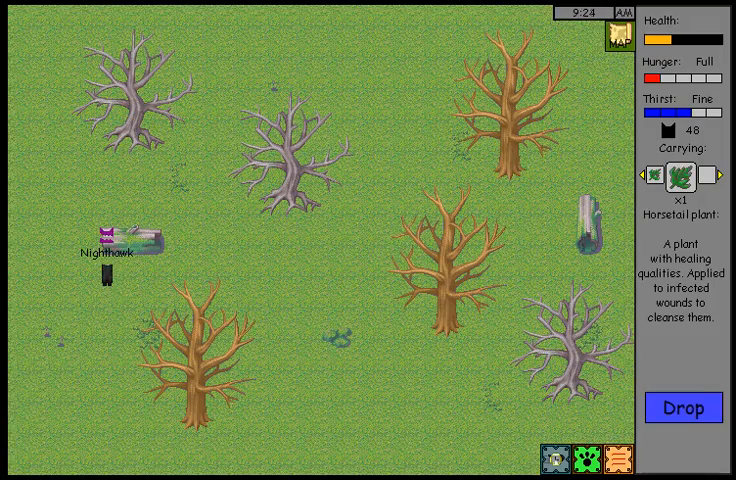
pyautogui.click(683, 408)
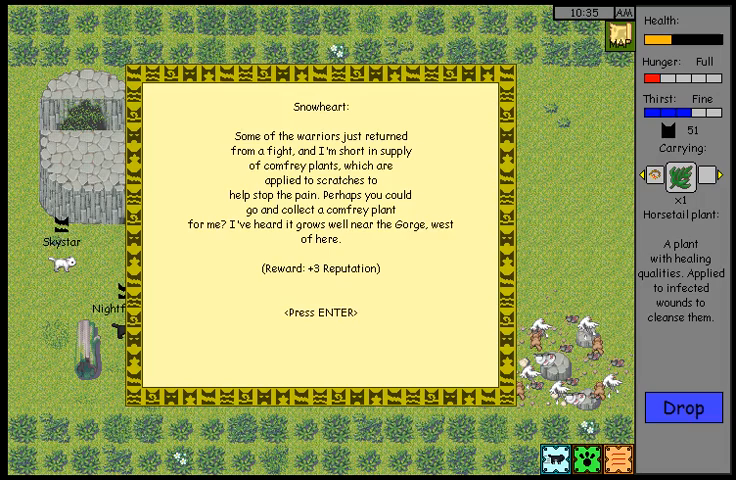
# Accept Snowheart's comfrey request and Shinefur's feather and shiny gem requests.
pyautogui.press('enter')
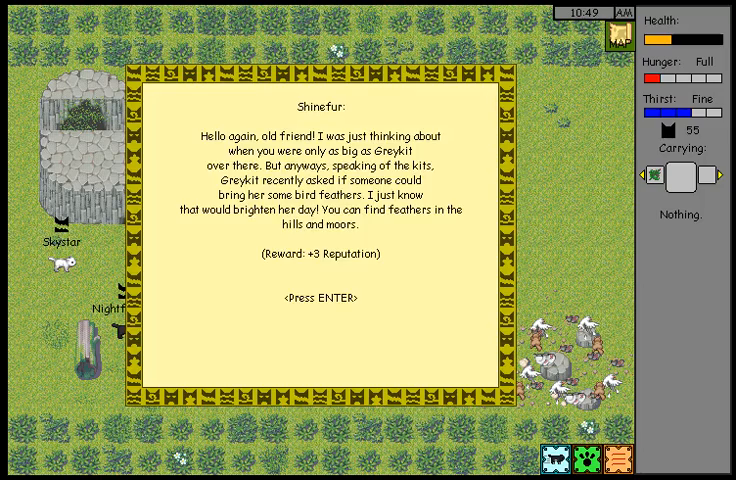
pyautogui.press('enter')
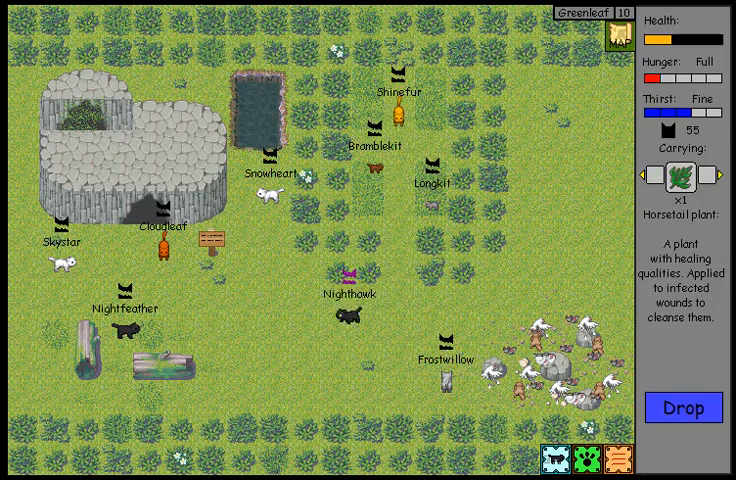
pyautogui.click(683, 408)
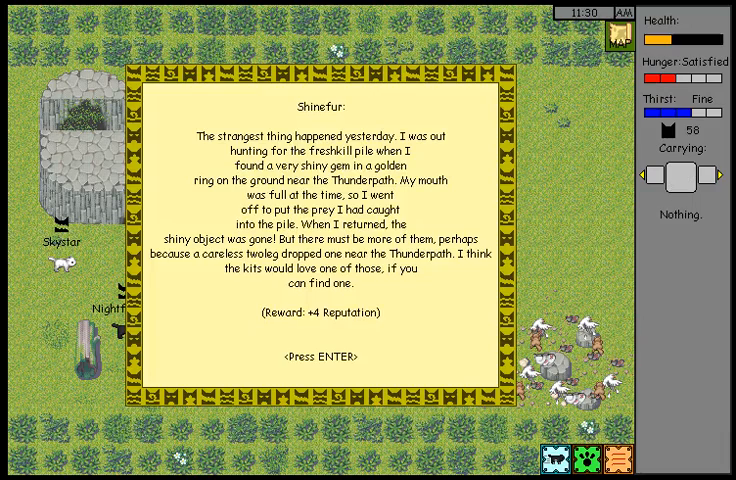
pyautogui.press('enter')
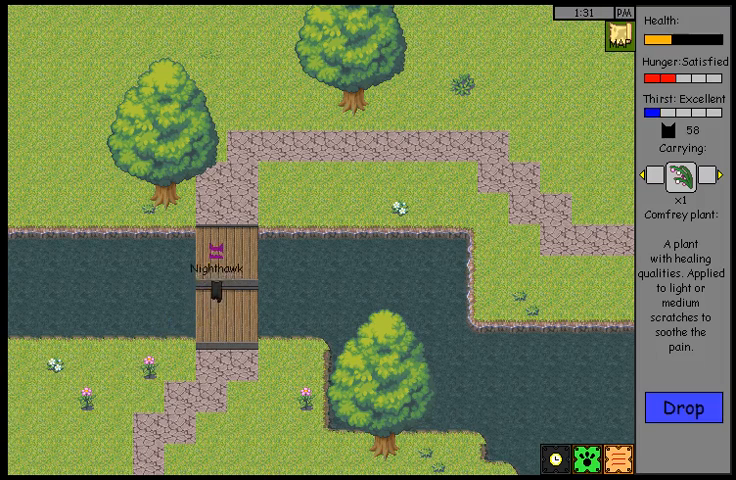
# Collect a comfrey plant outside camp and walk Nighthawk onto the river bridge.
pyautogui.click(683, 408)
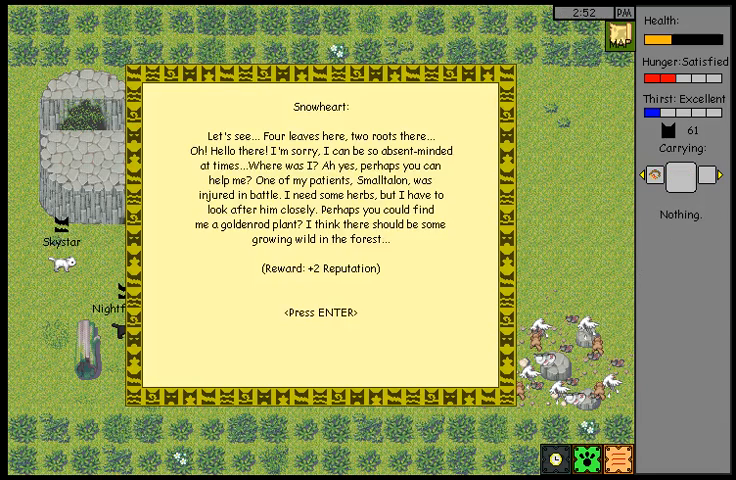
# Accept Snowheart's goldenrod request, then get Shinefur's golden-ring-near-the-Thunderpath quest.
pyautogui.press('enter')
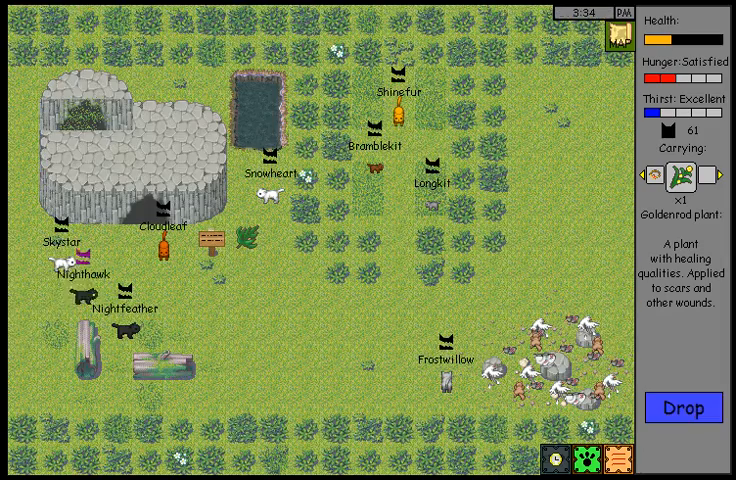
pyautogui.click(683, 408)
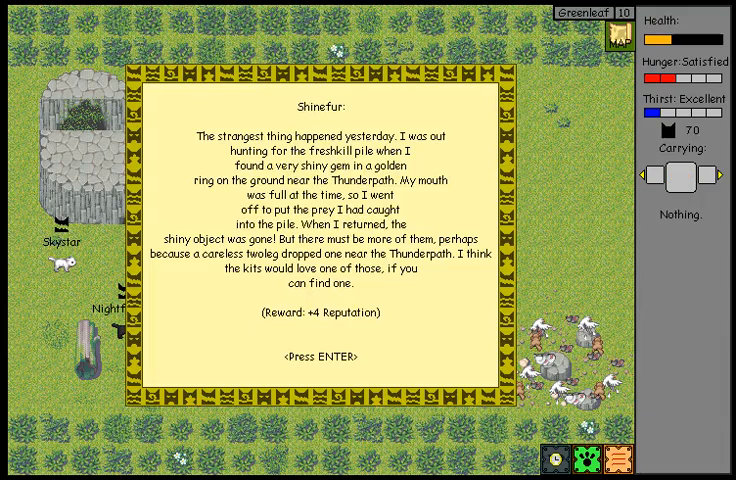
pyautogui.press('enter')
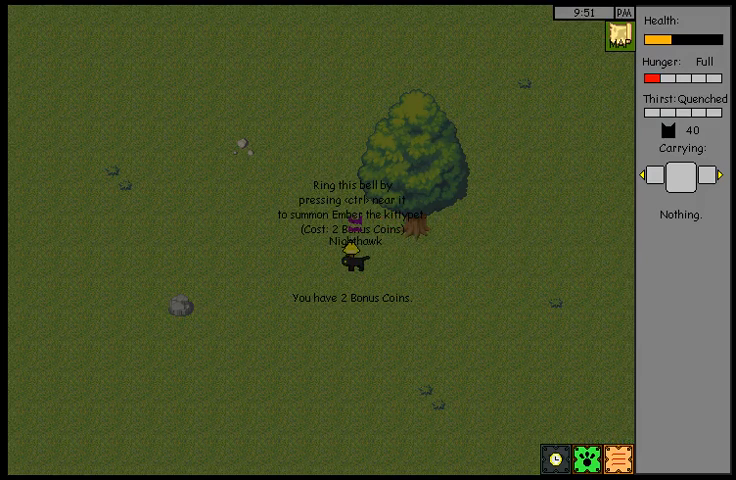
# Ring the bell to summon Ember and pay 40 reputation for the Twoleg Nest.
pyautogui.press('ctrl')
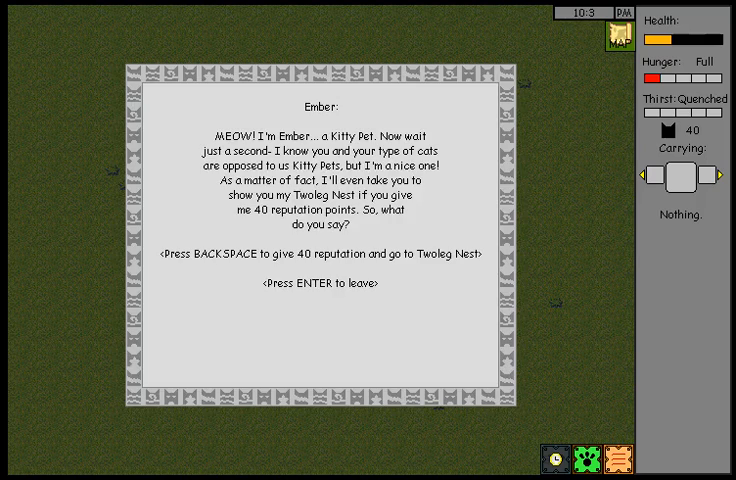
pyautogui.press('backspace')
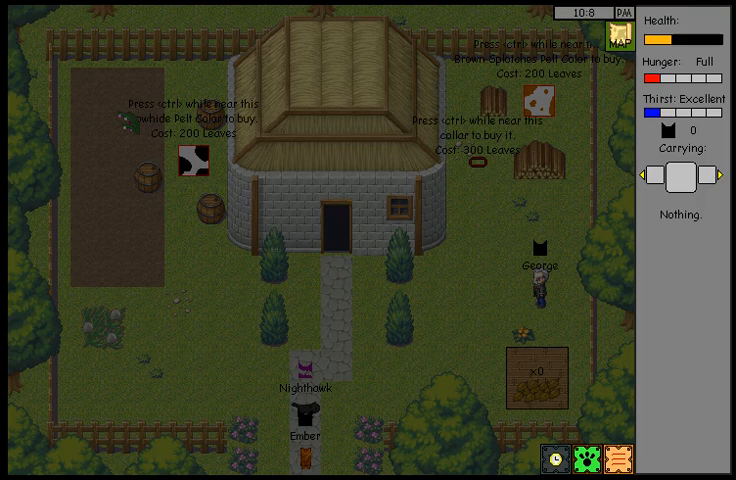